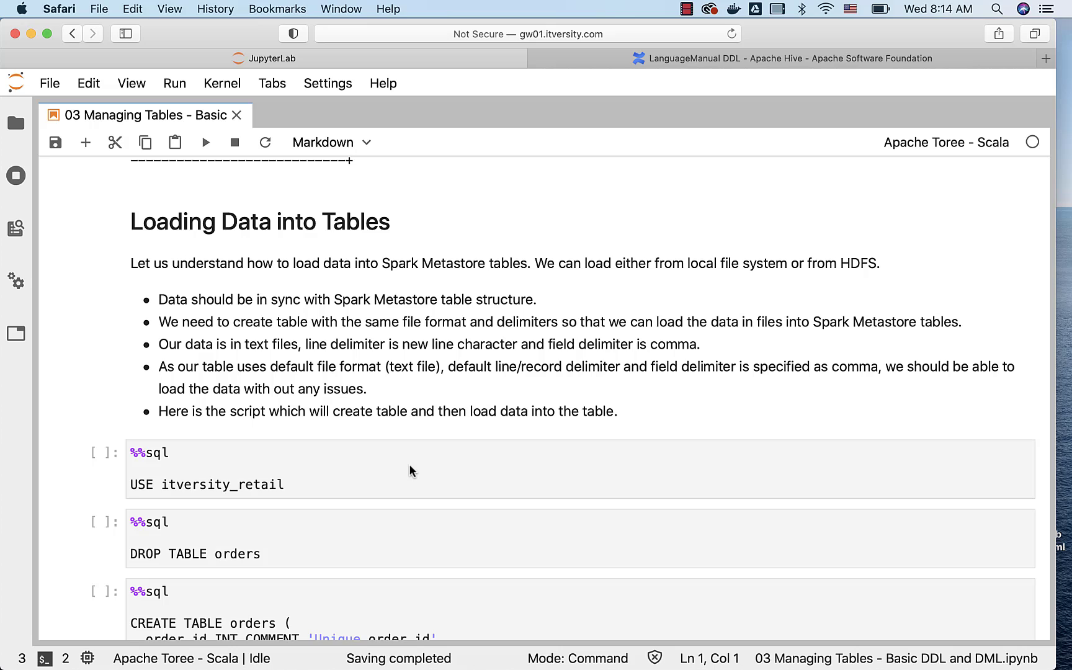
mouse_move(230, 243)
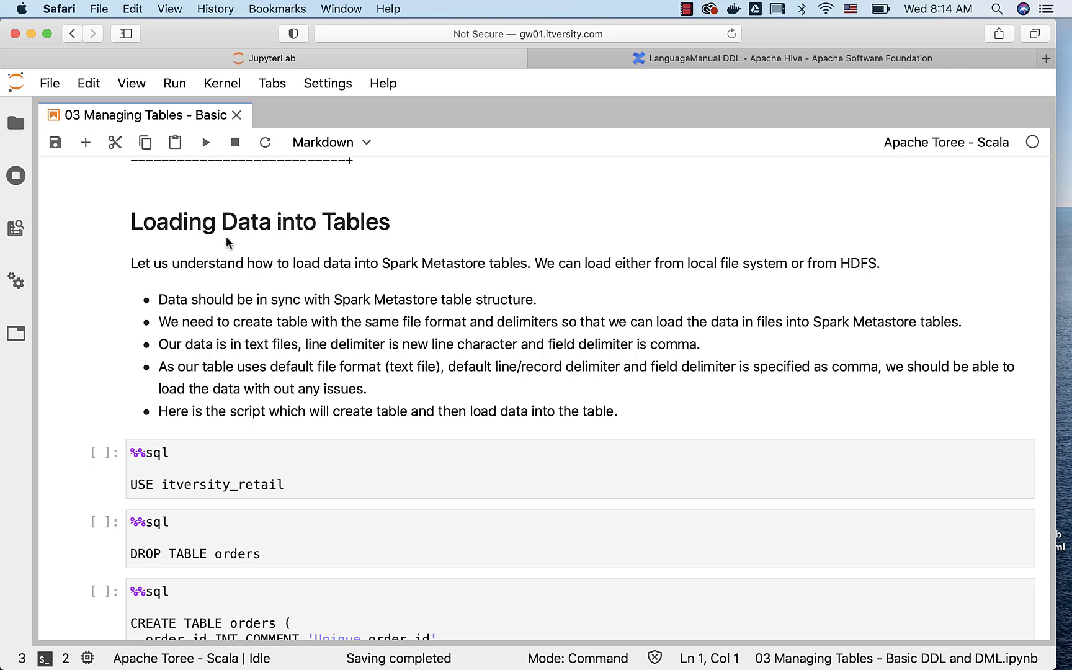
Start a new terminal session from the File menu beside the notebook
left_click(89, 83)
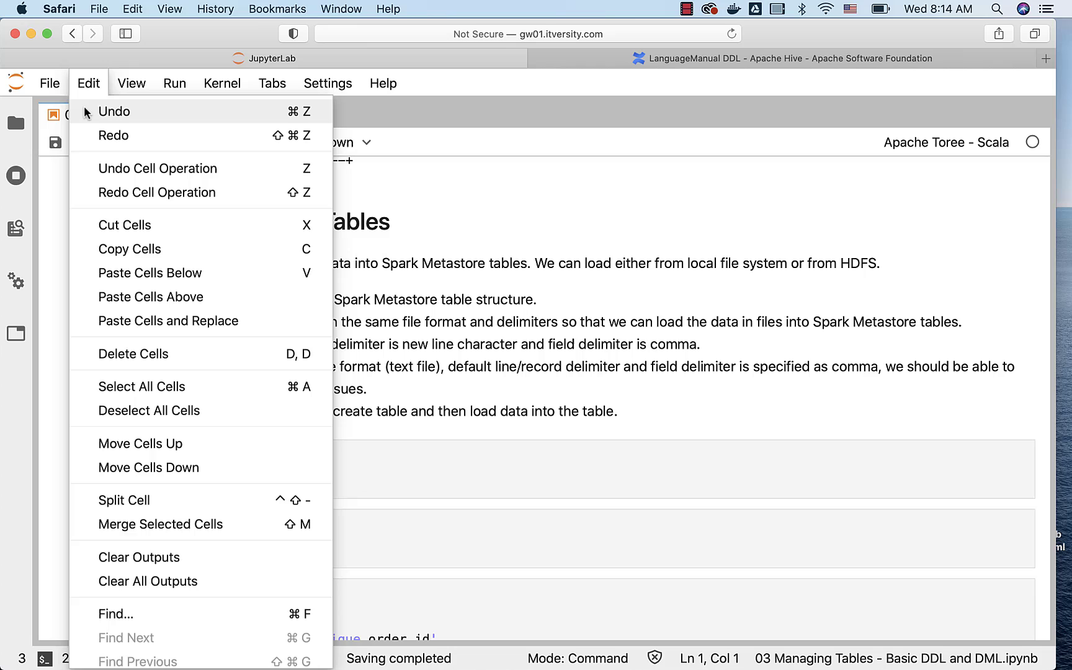
left_click(49, 83)
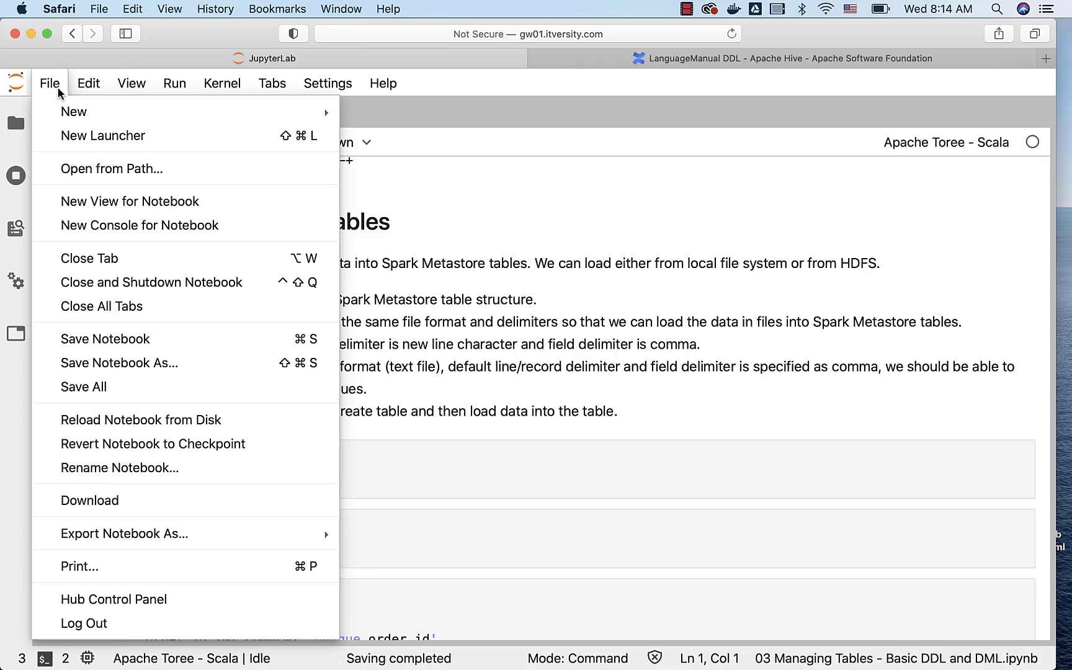
mouse_move(74, 111)
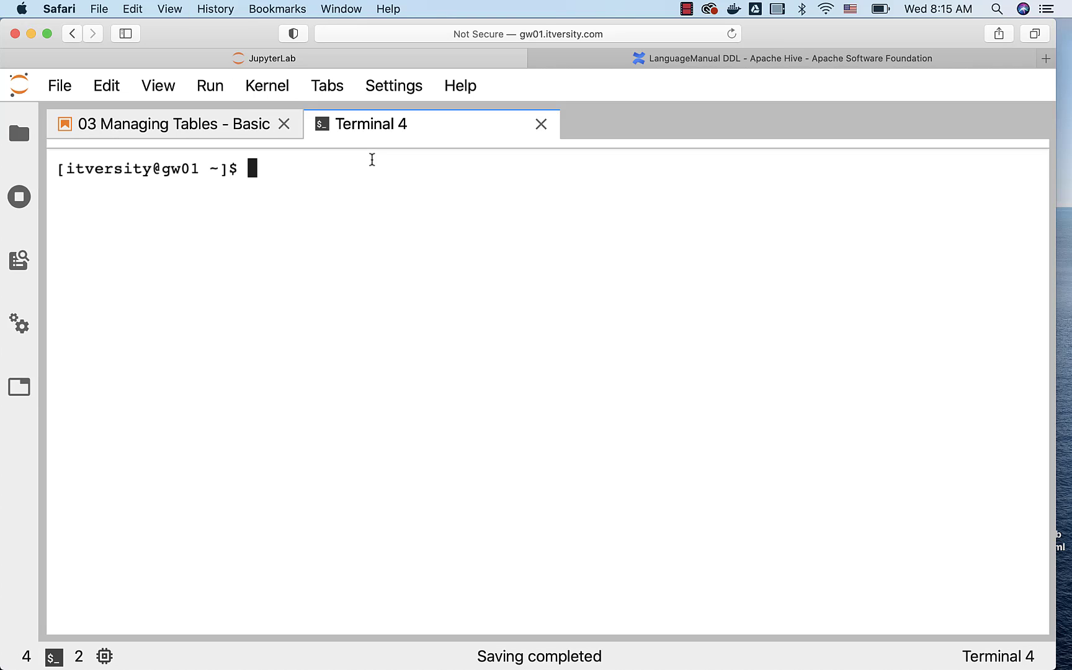
List the local orders files with ls -ltr /data/retail_db/orders
type("ls -ltr /data/retail")
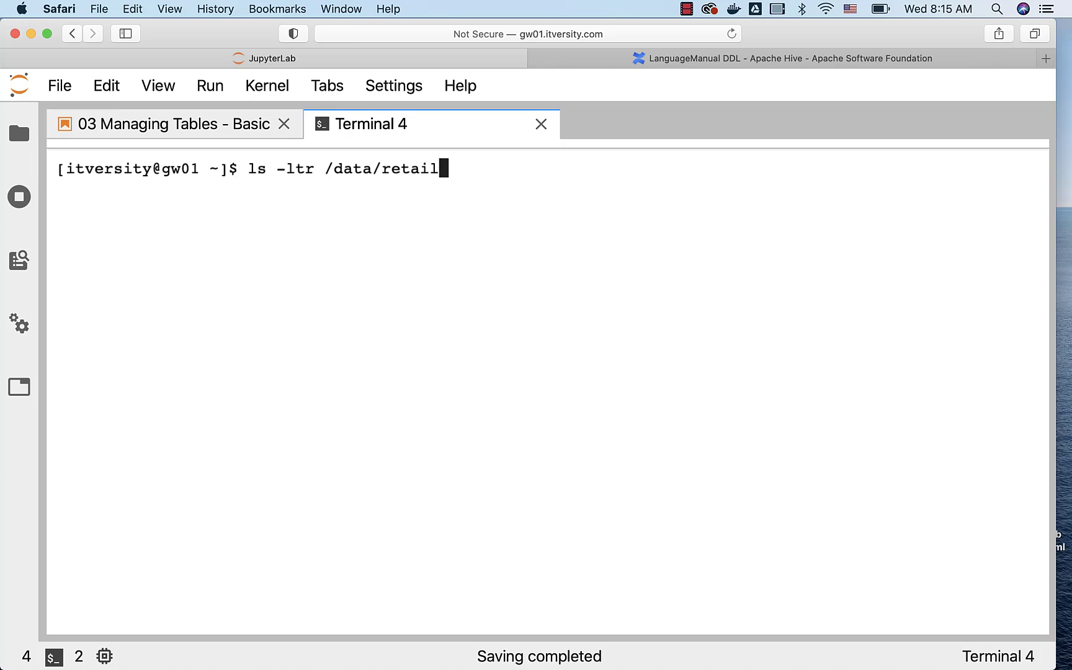
type("_db/orders")
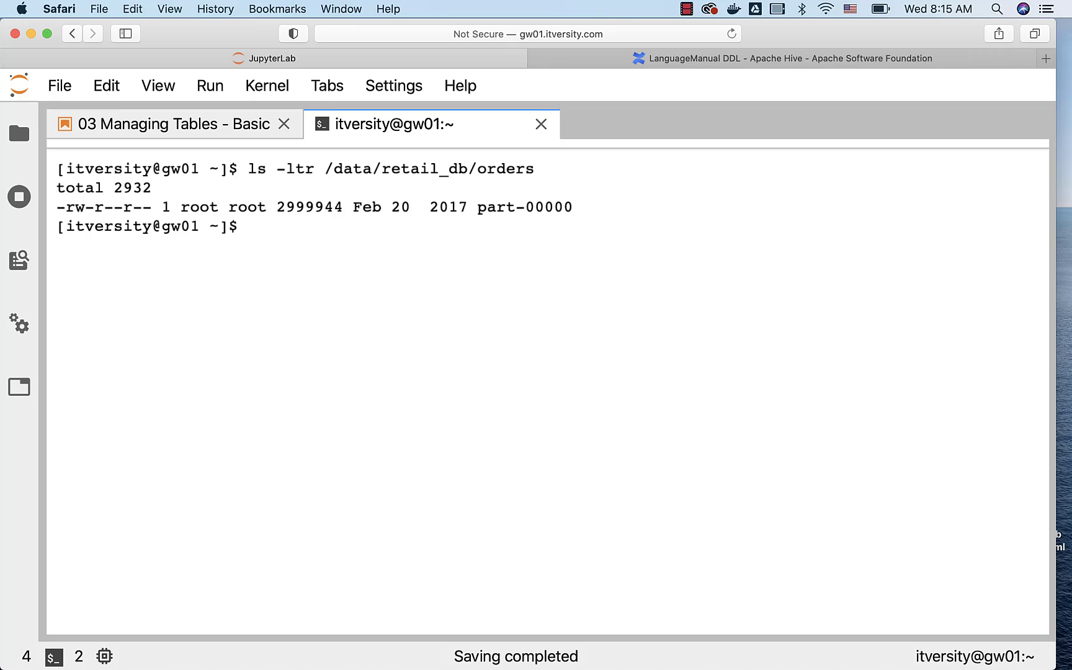
type("ls -ltr /")
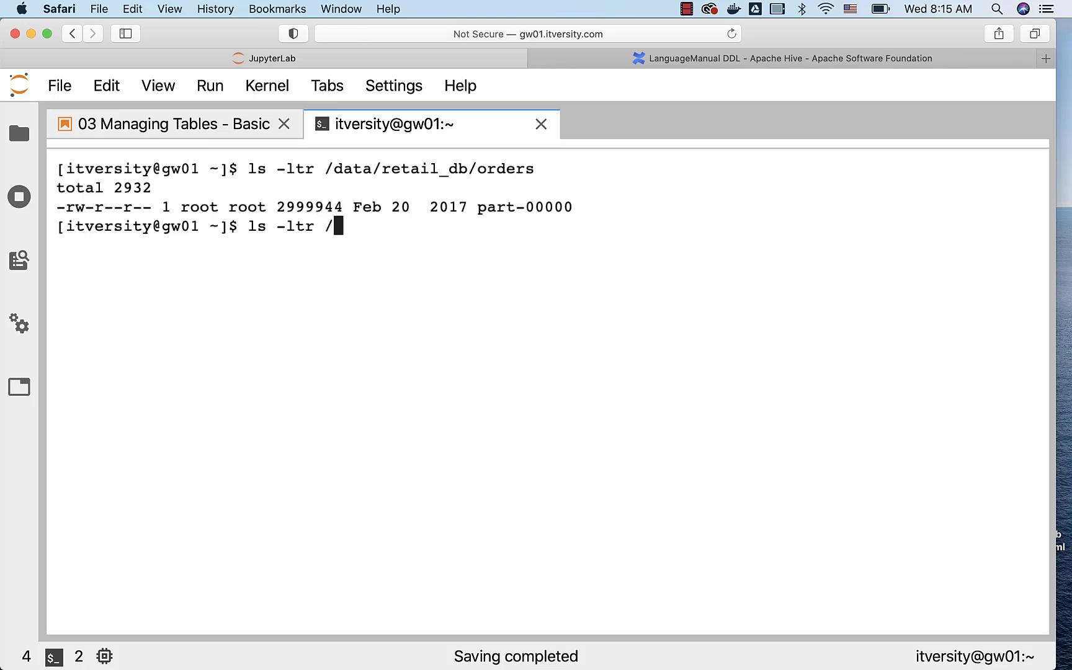
type("public/ret")
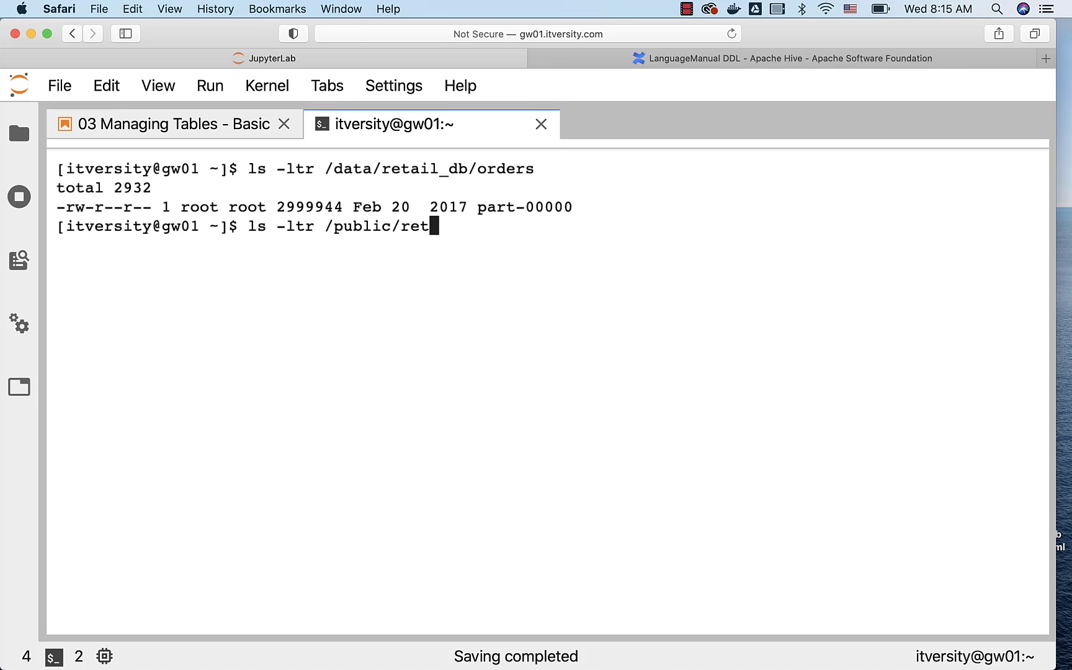
type("ail_db/orers")
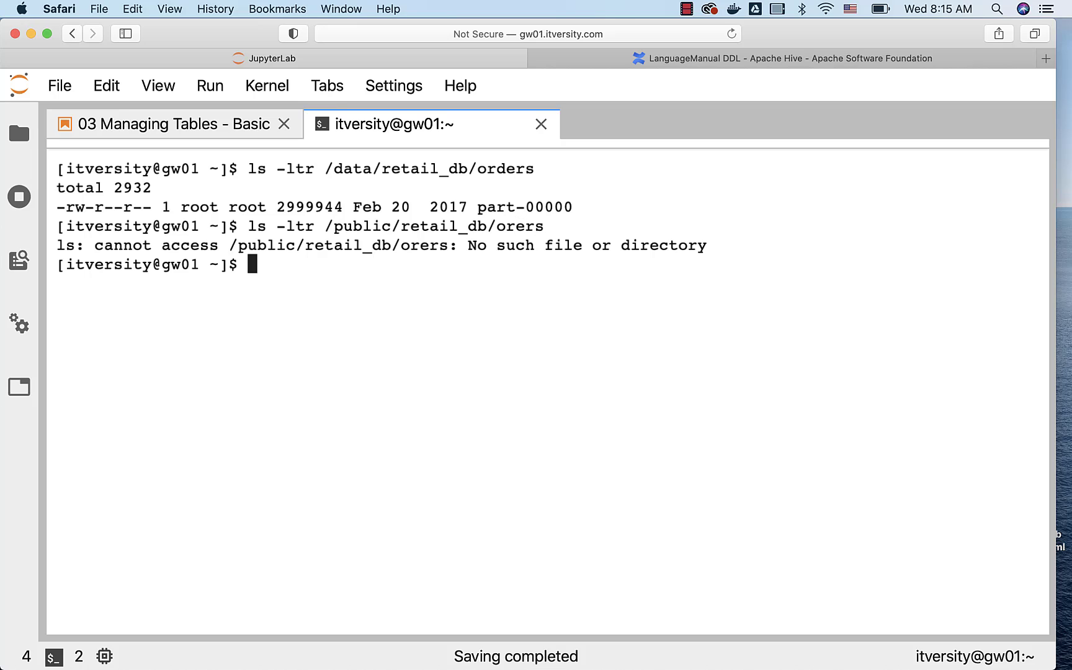
type("ls -ltr /public/retail_db/orers")
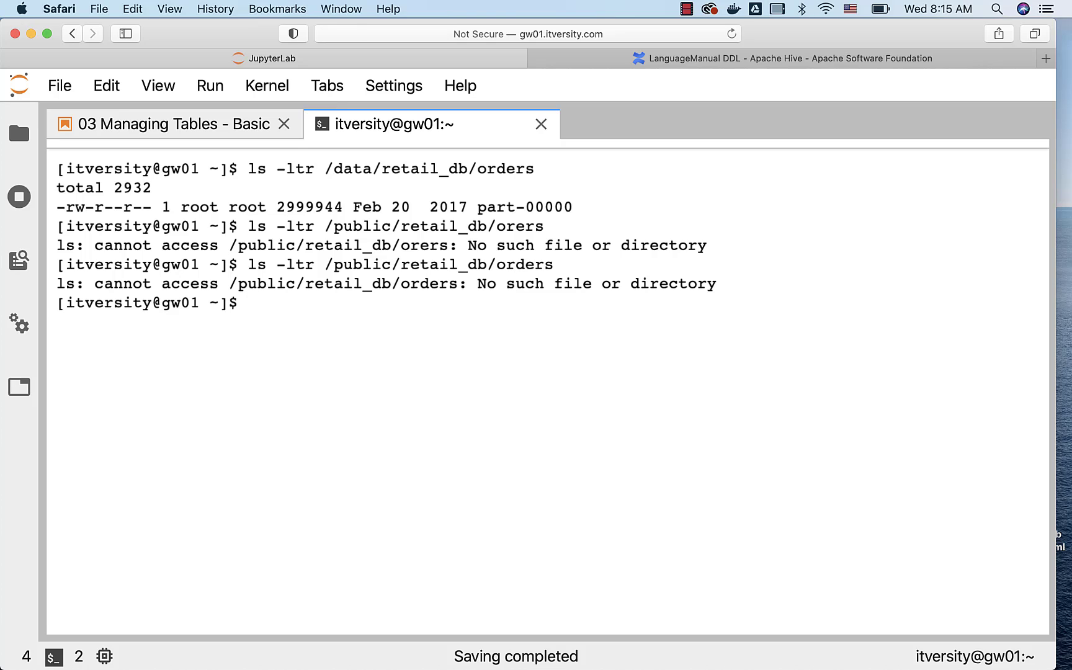
type("ls -ltr /public/retail_db/orders")
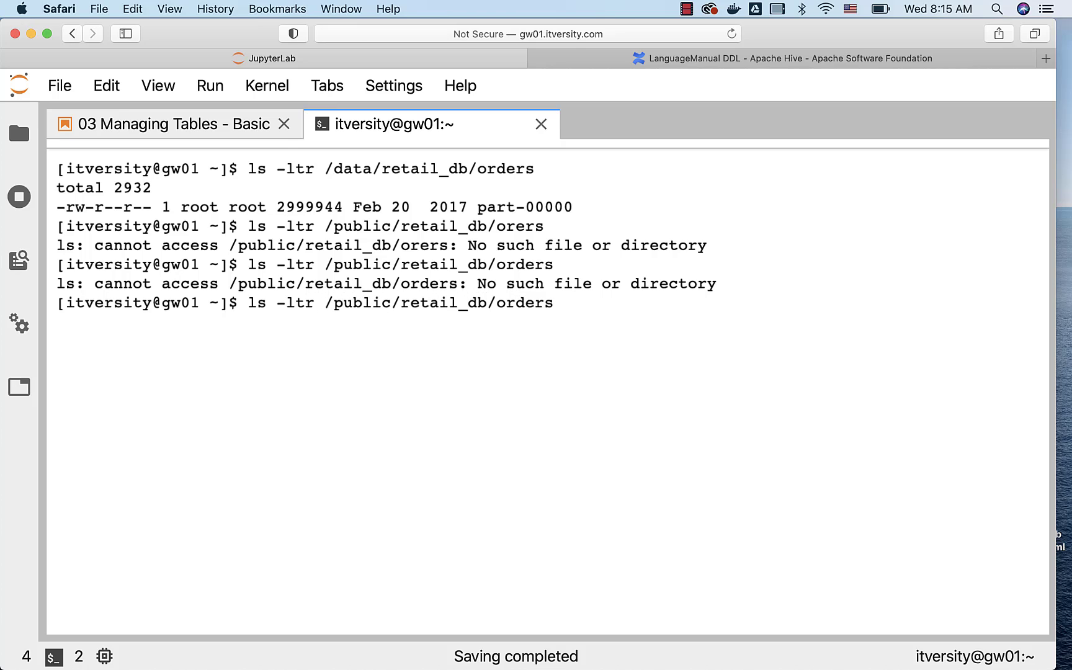
List the HDFS orders files with hdfs dfs -ls /public/retail_db/orders
type("hdfs dfs -")
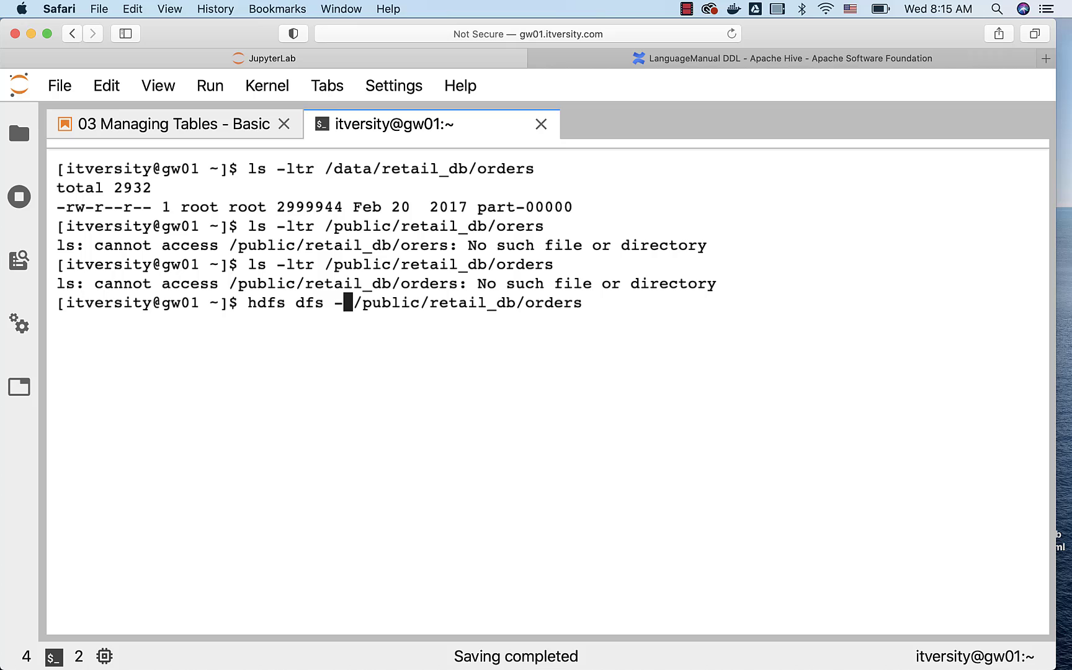
key("Enter")
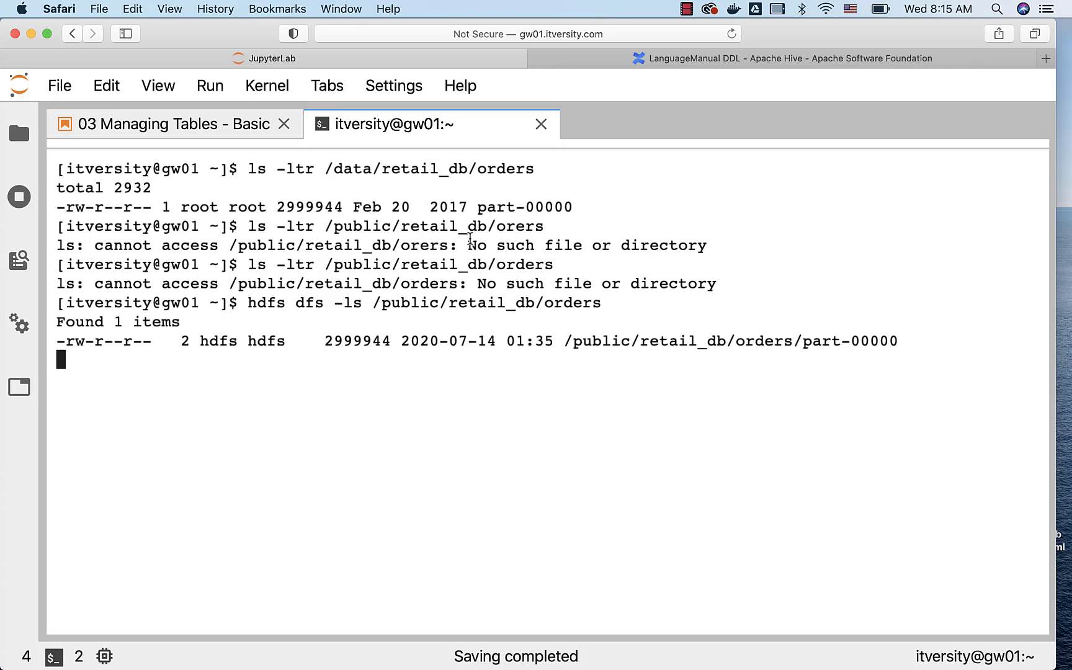
key("Return")
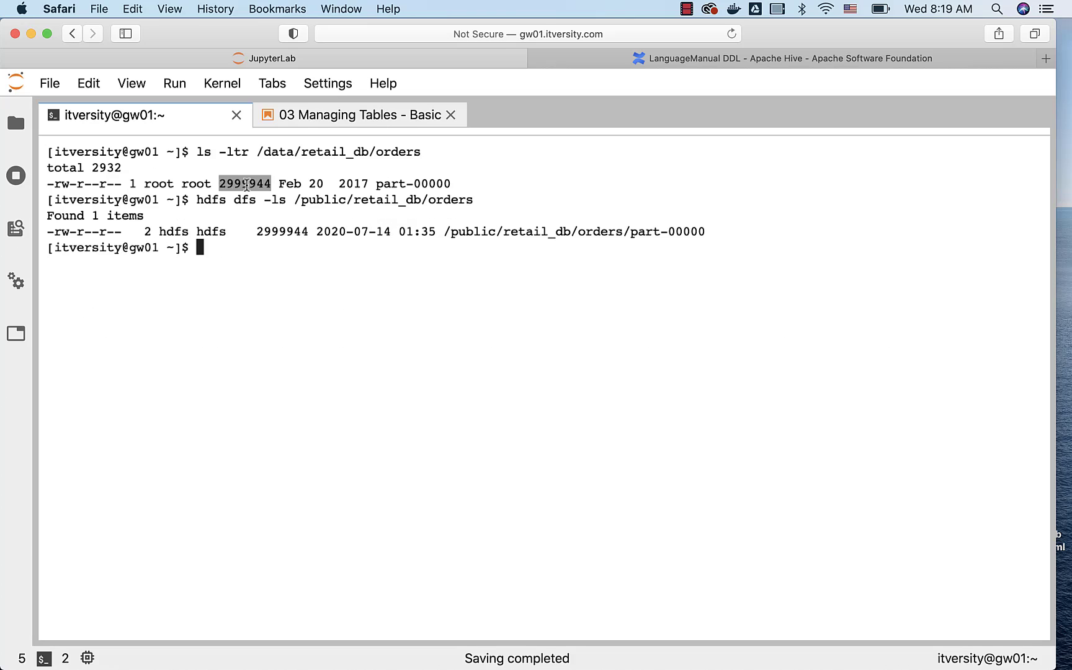
Read the notebook's data-loading notes, then return to the orders listings in the terminal
left_click(351, 115)
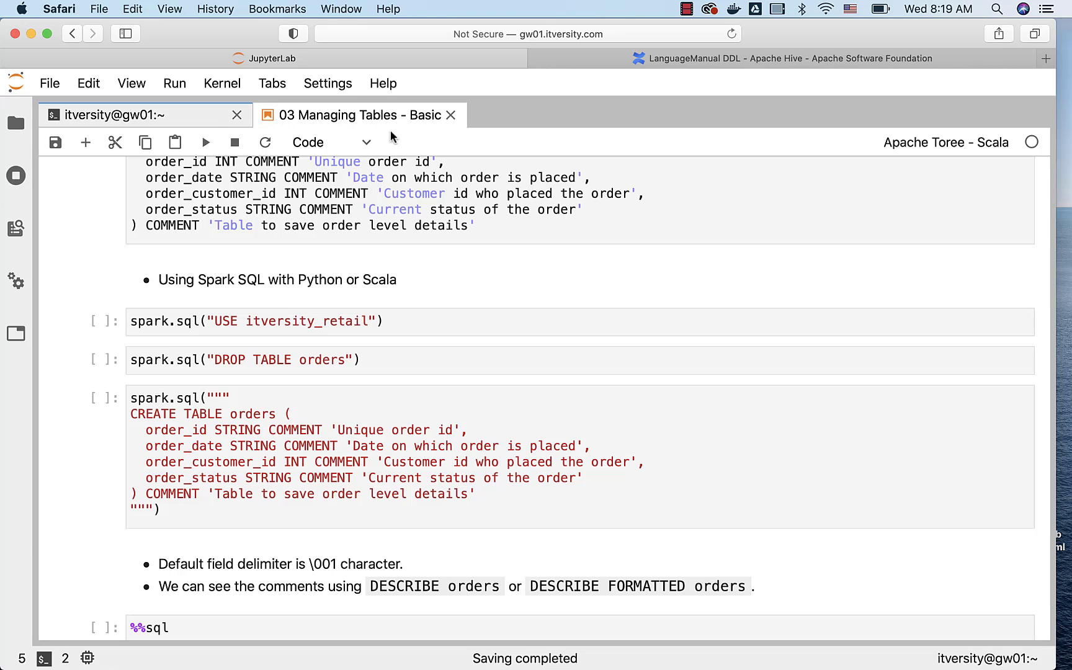
mouse_move(372, 219)
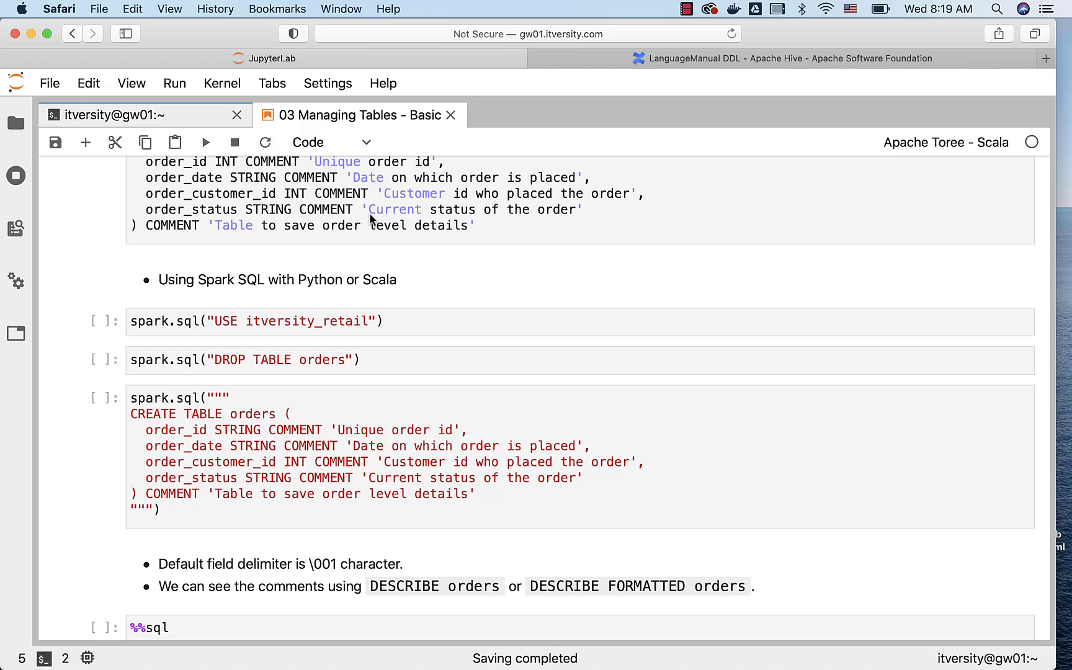
mouse_move(348, 325)
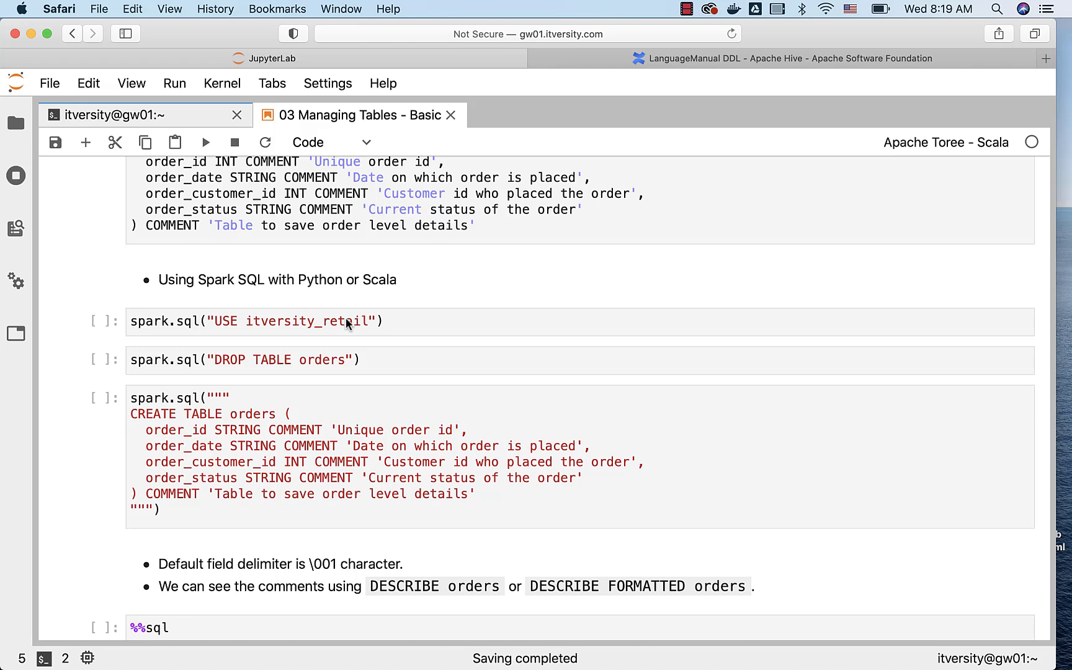
scroll("down", 3)
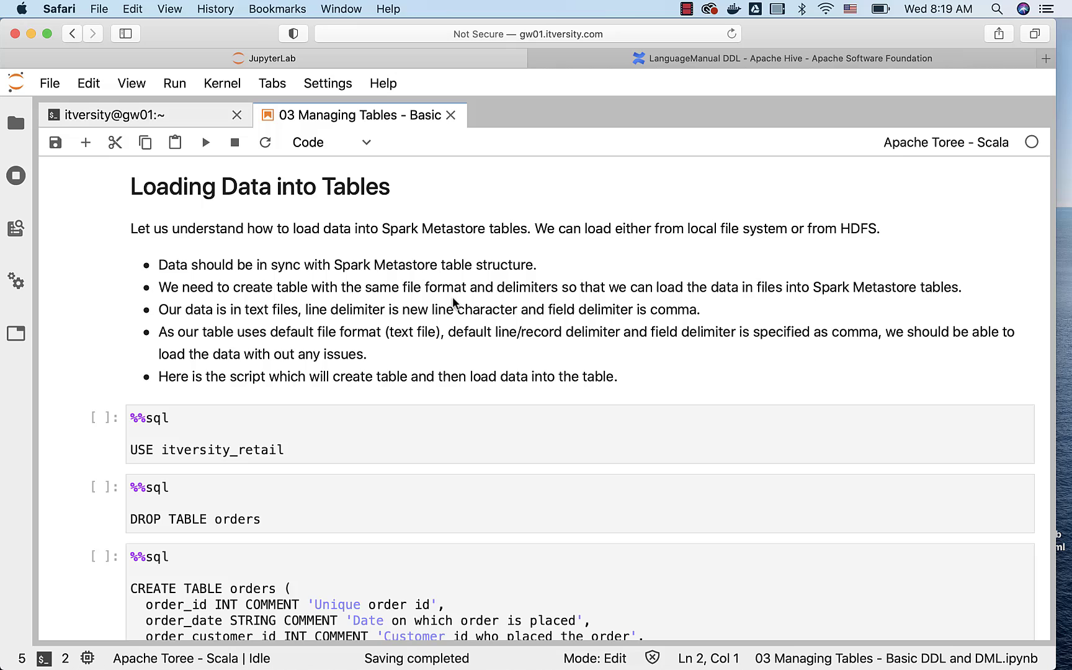
mouse_move(375, 291)
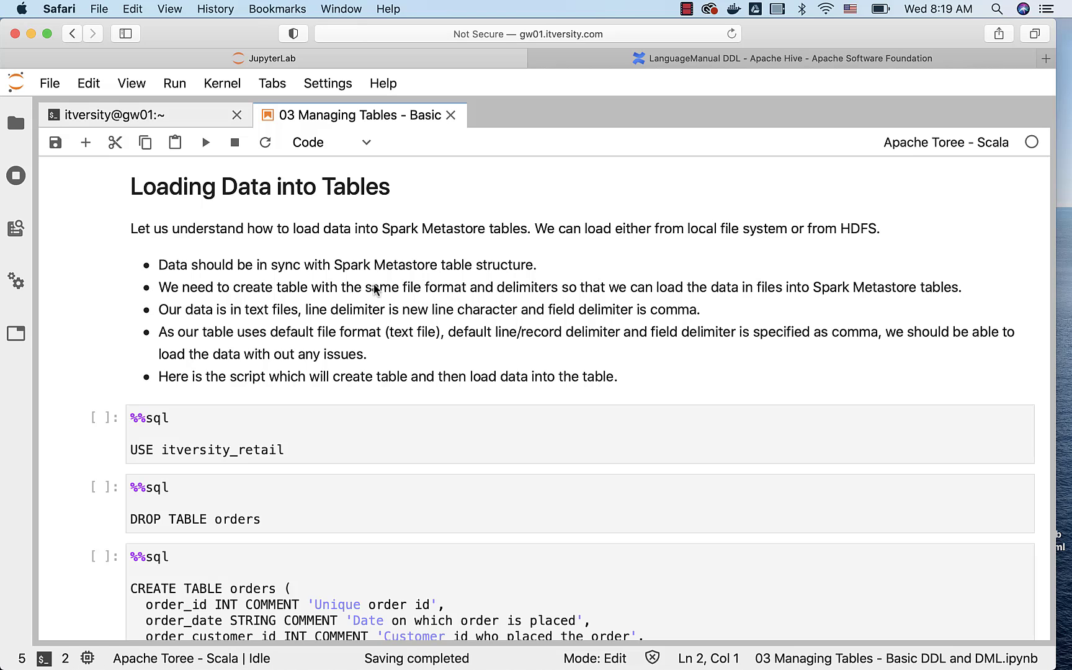
mouse_move(430, 303)
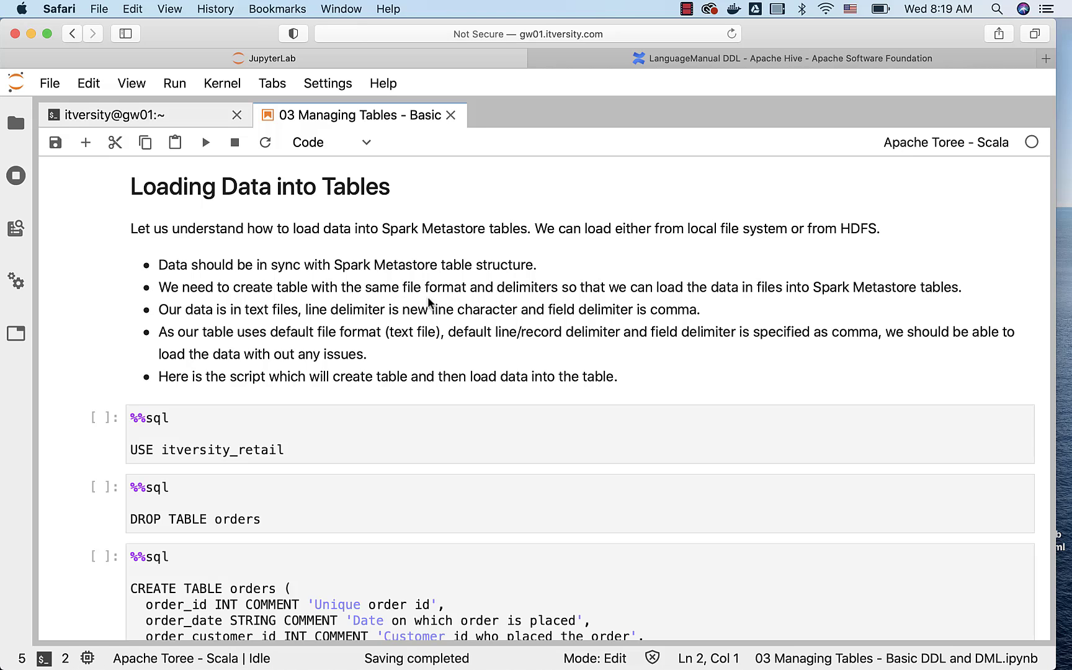
mouse_move(694, 305)
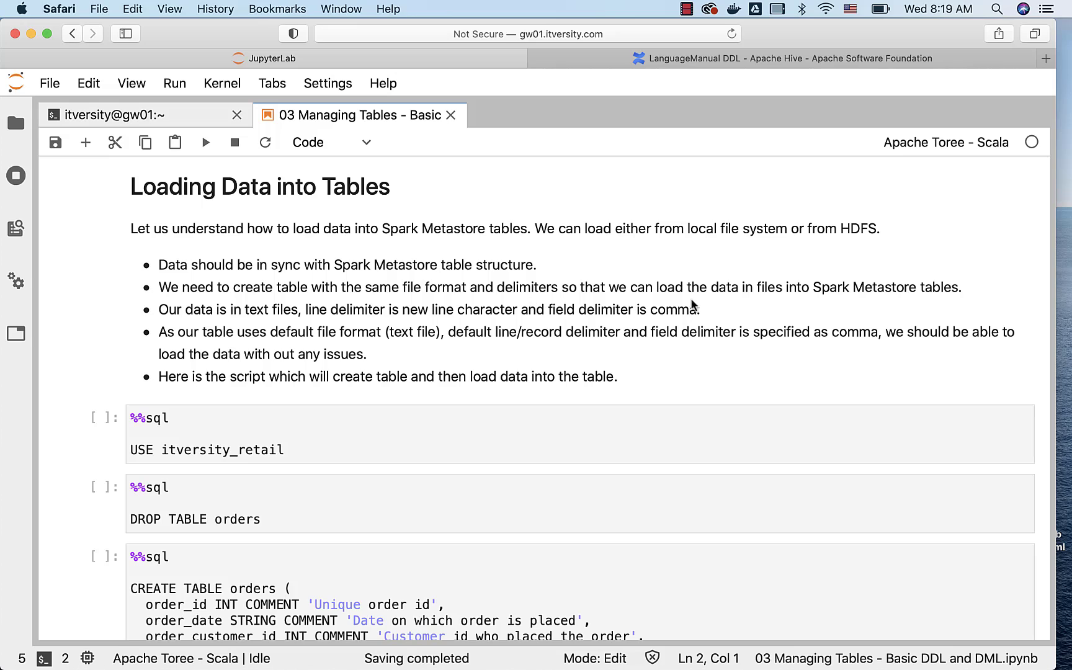
mouse_move(953, 300)
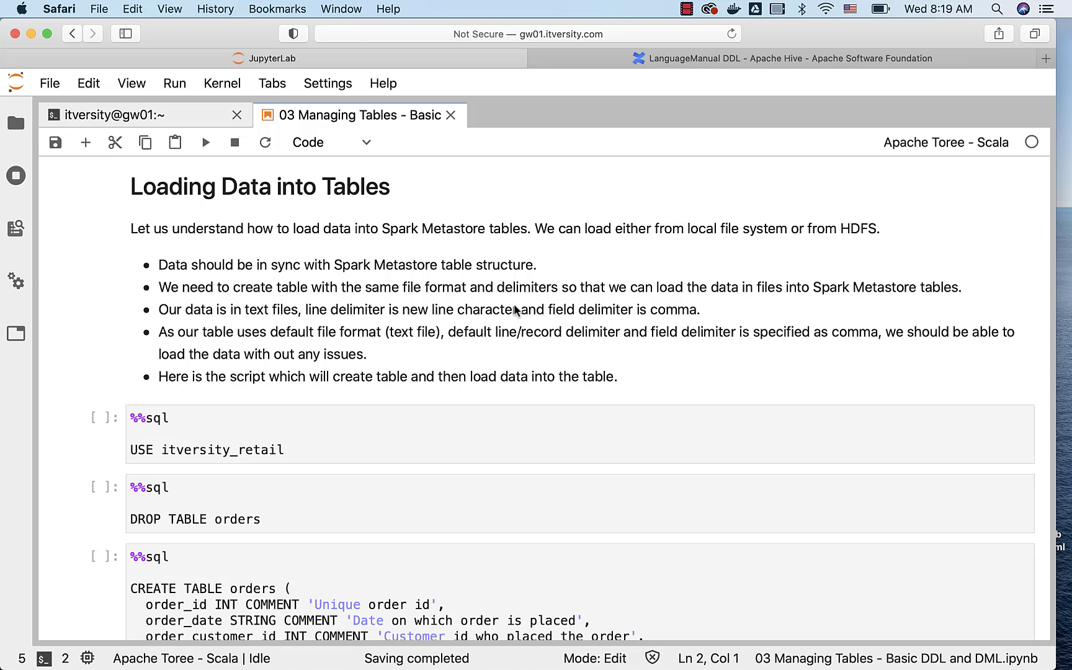
left_click(130, 114)
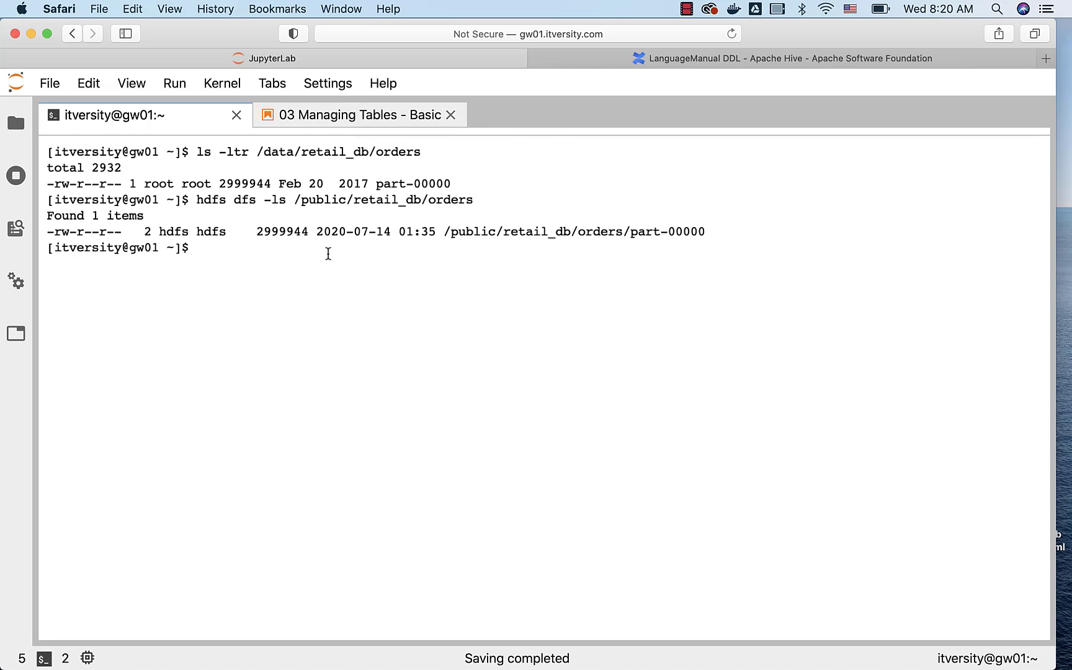
Move into /data/retail_db/orders and view part-00000, then return to the notebook
type("cd /data/re")
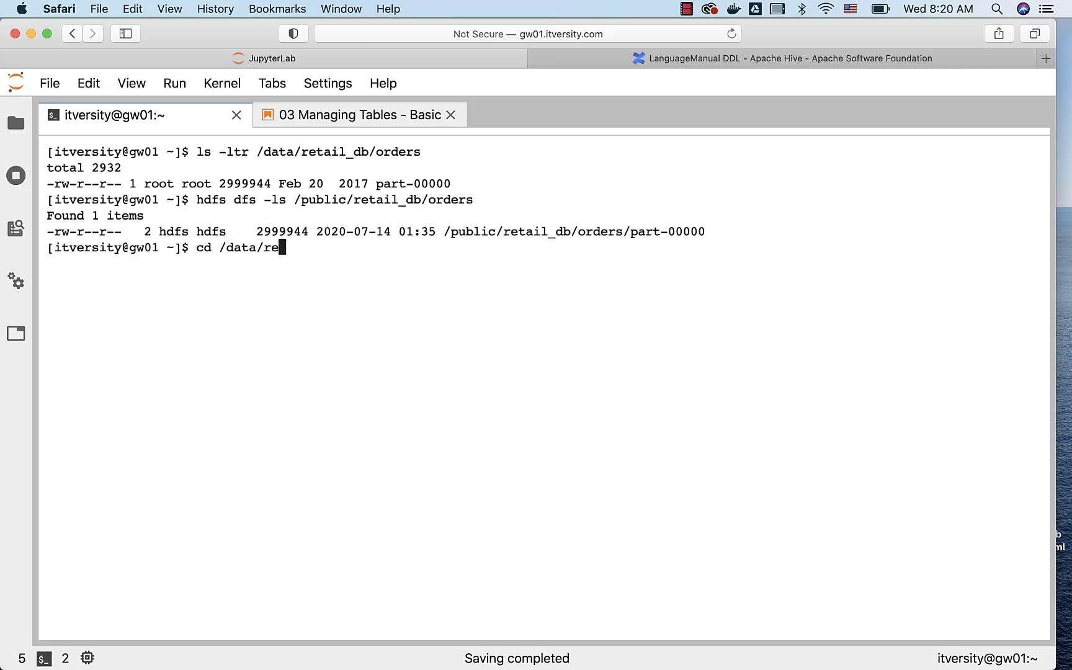
type("tail_db/order")
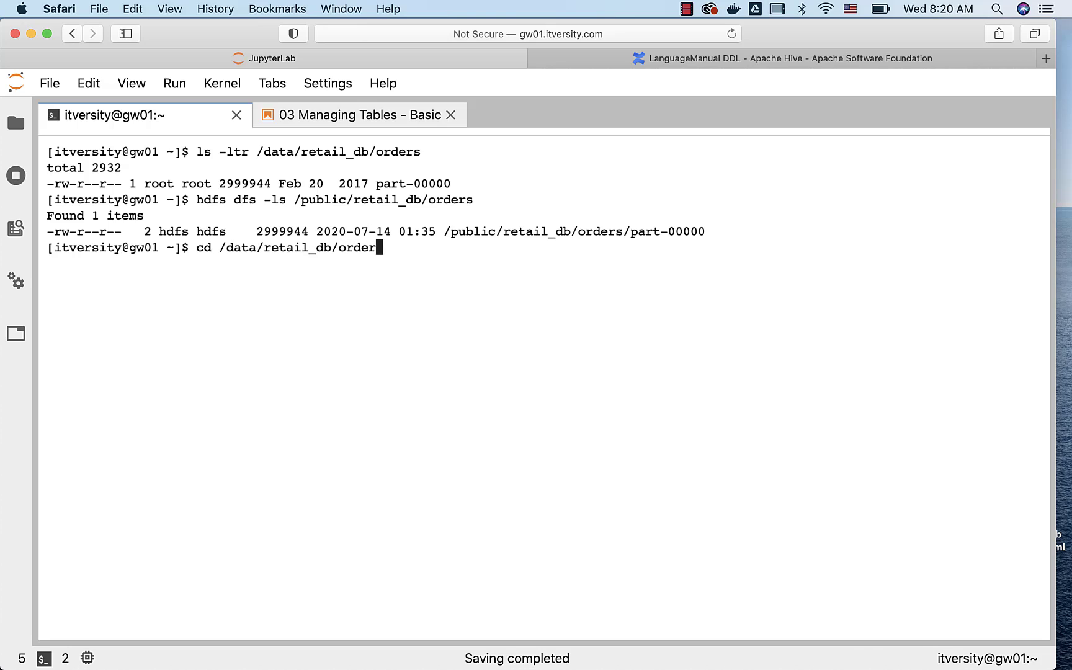
type("view")
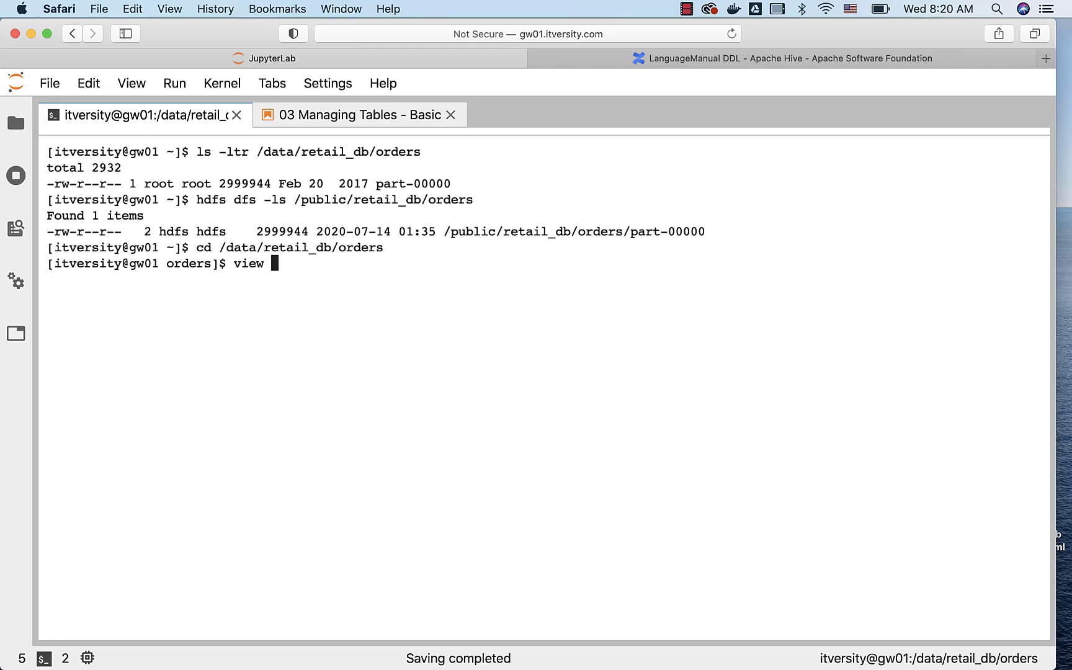
key("enter")
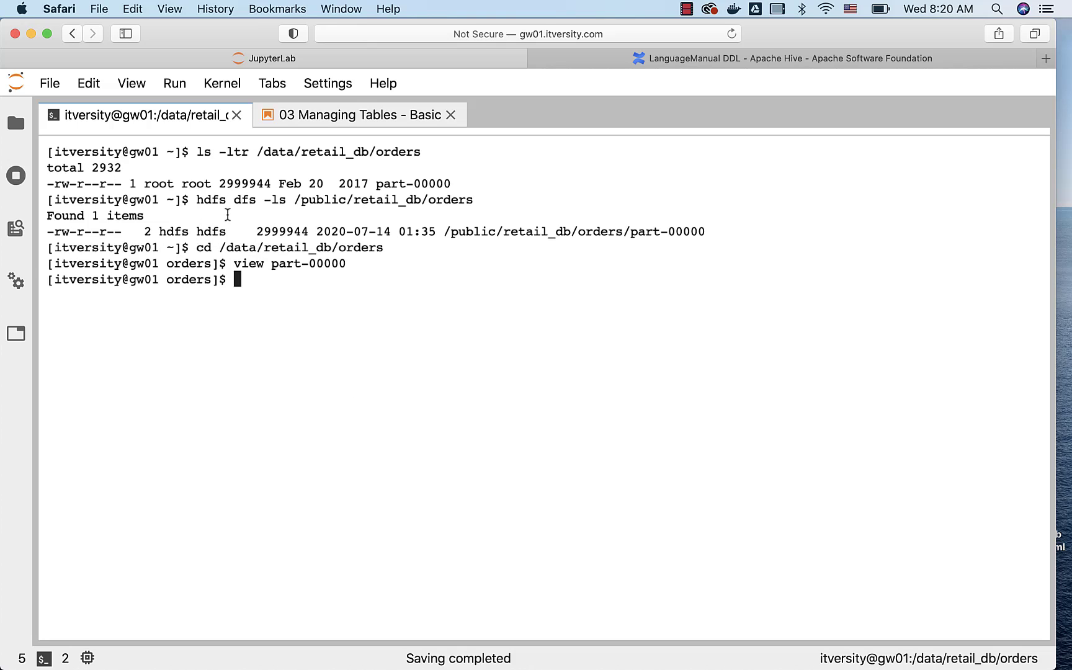
left_click(359, 115)
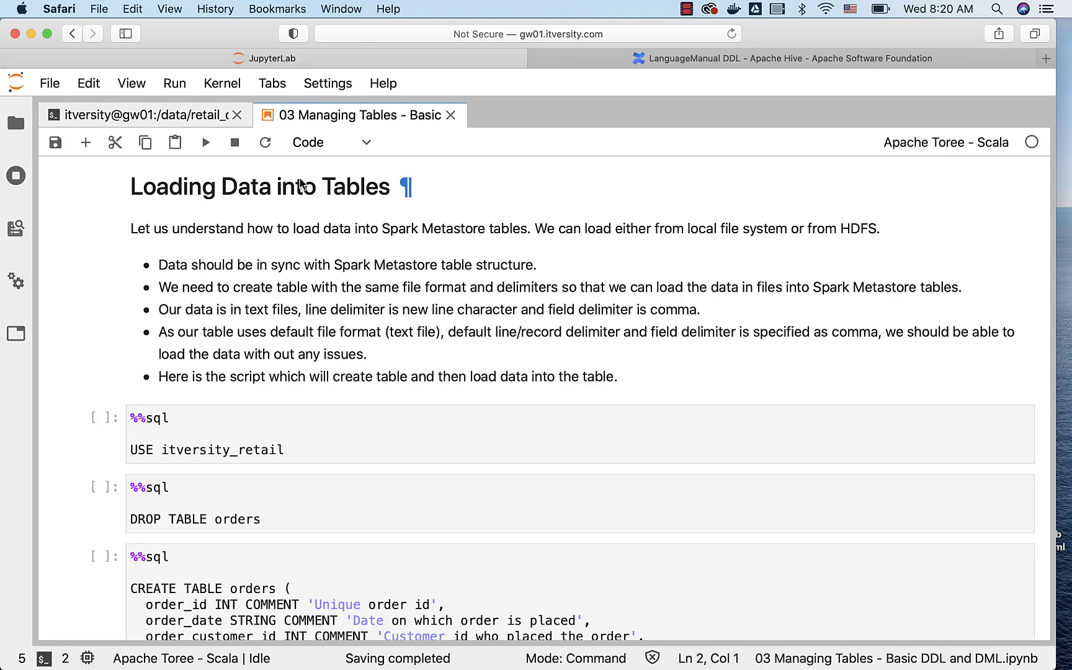
mouse_move(400, 355)
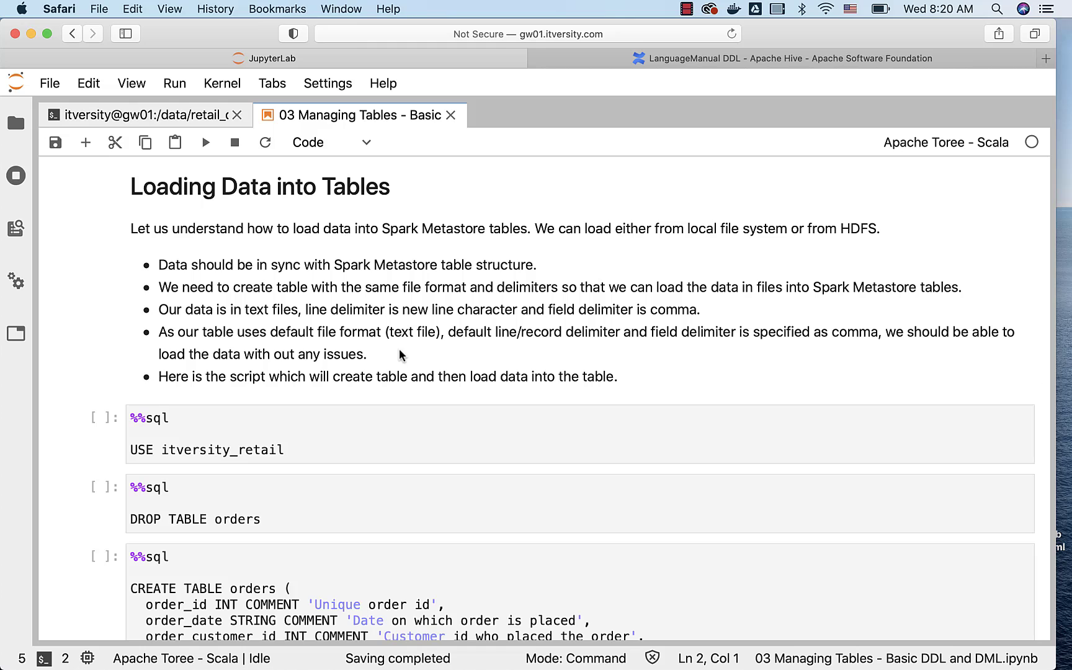
scroll("down", 3)
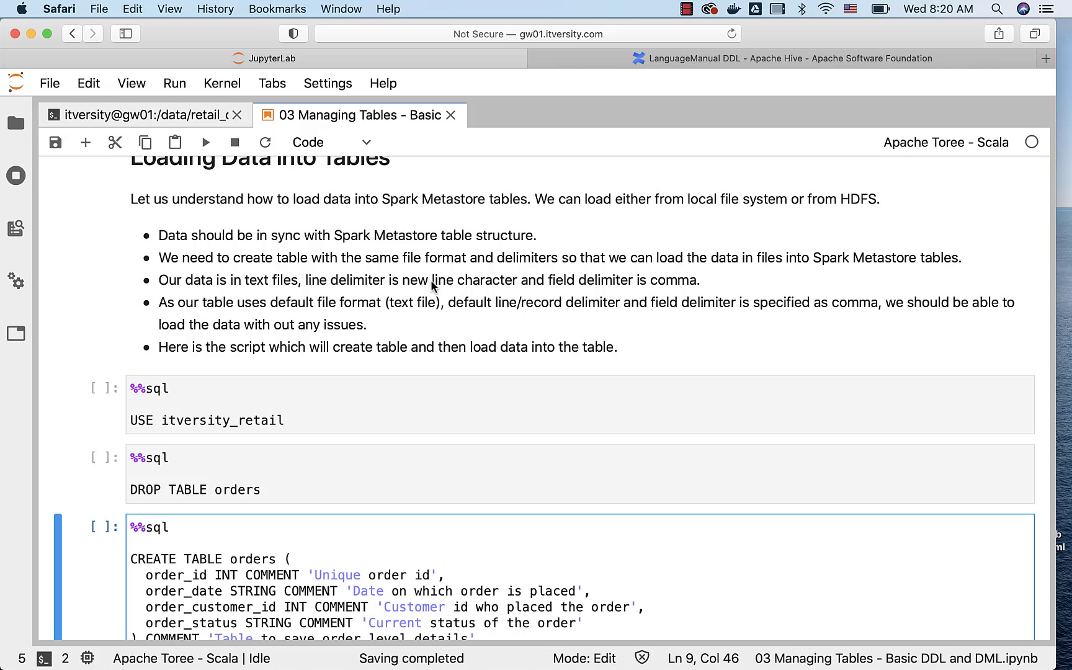
mouse_move(414, 287)
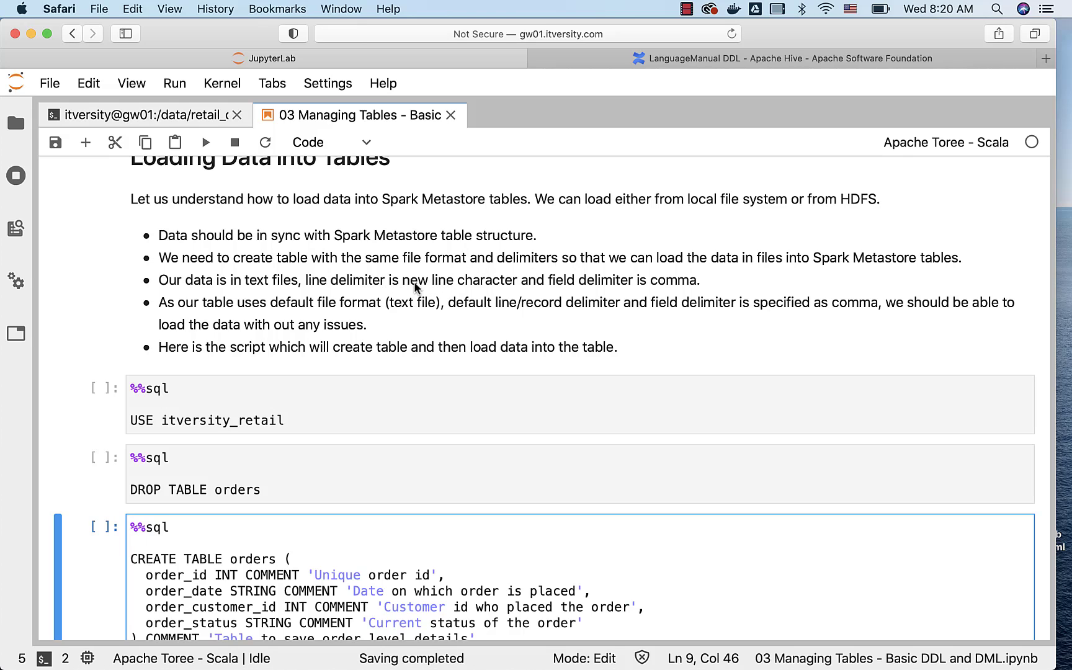
mouse_move(505, 285)
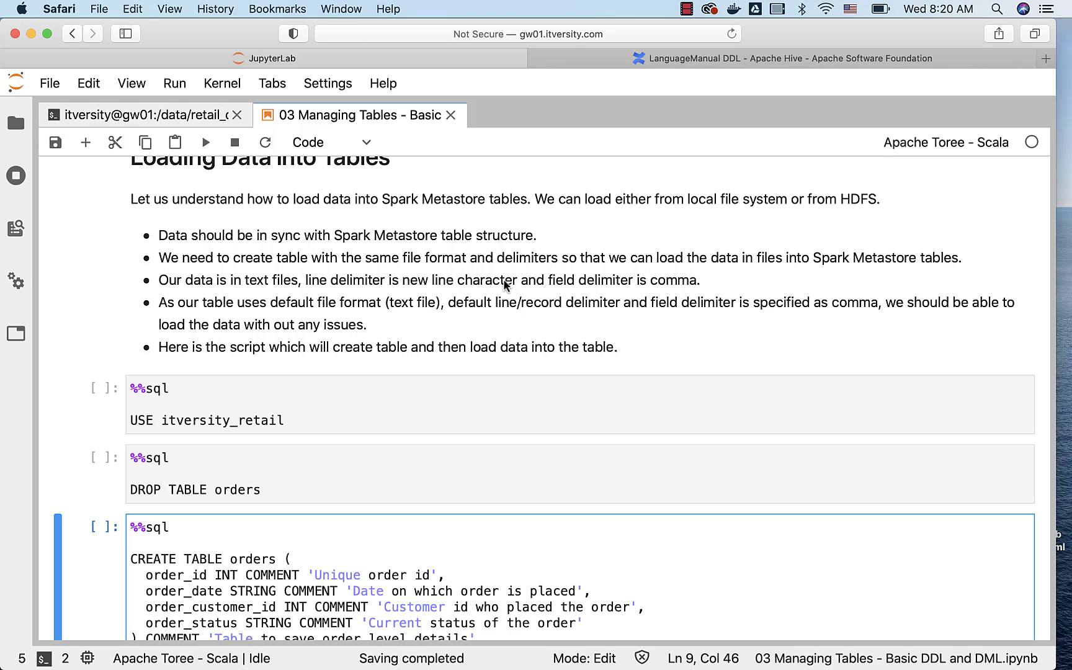
left_click(141, 114)
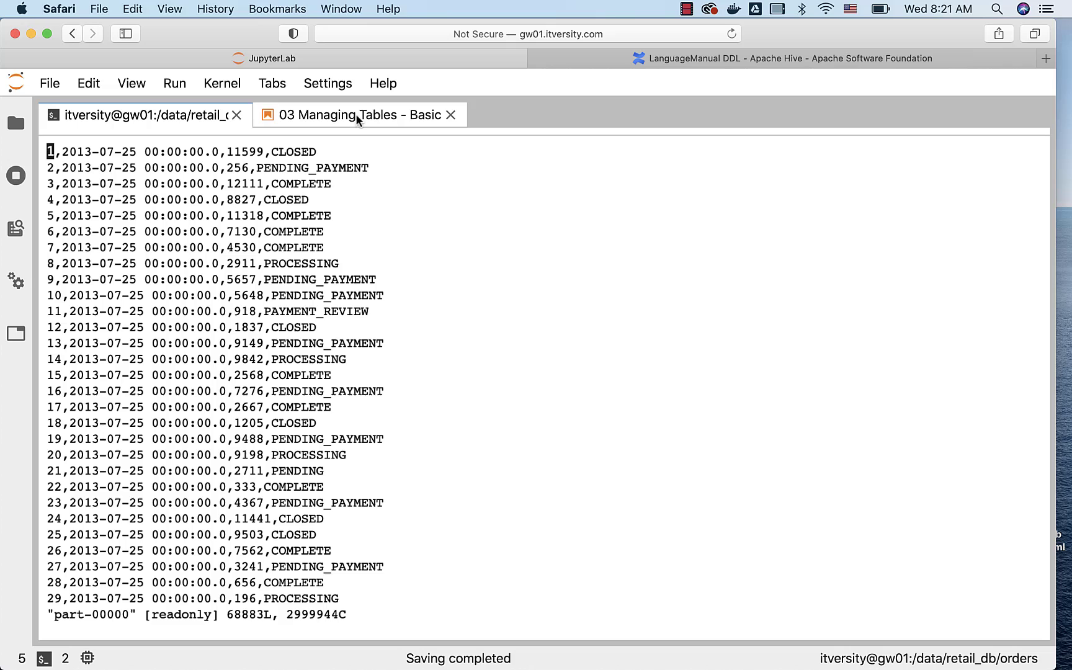
left_click(351, 115)
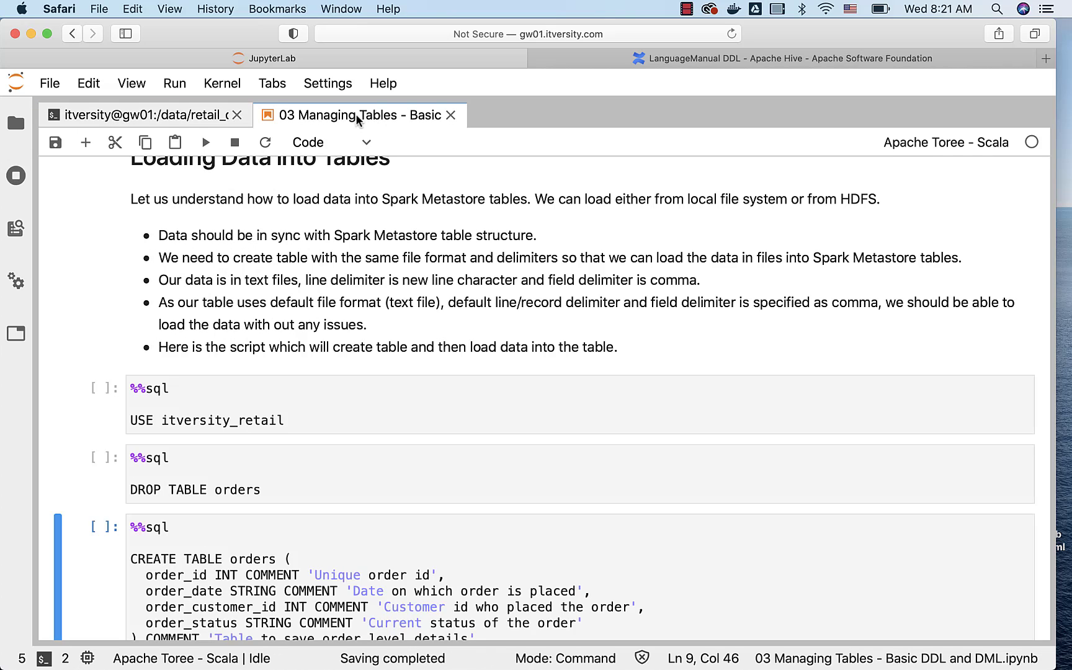
mouse_move(341, 211)
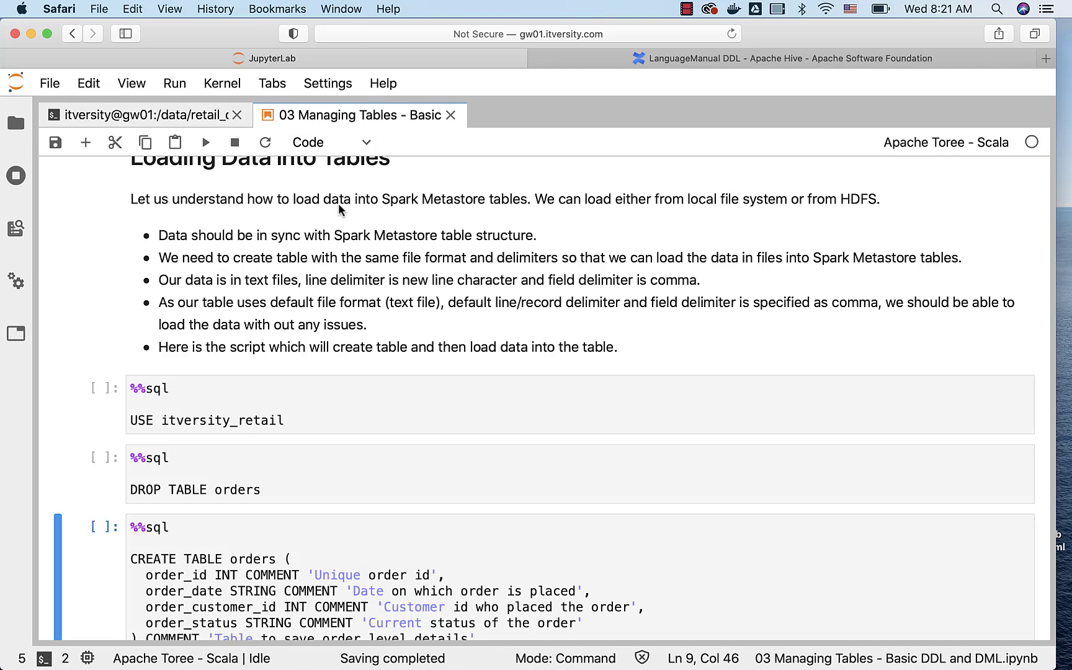
Review the LOAD DATA cell and confirm the terminal's working directory with pwd
scroll("down", 3)
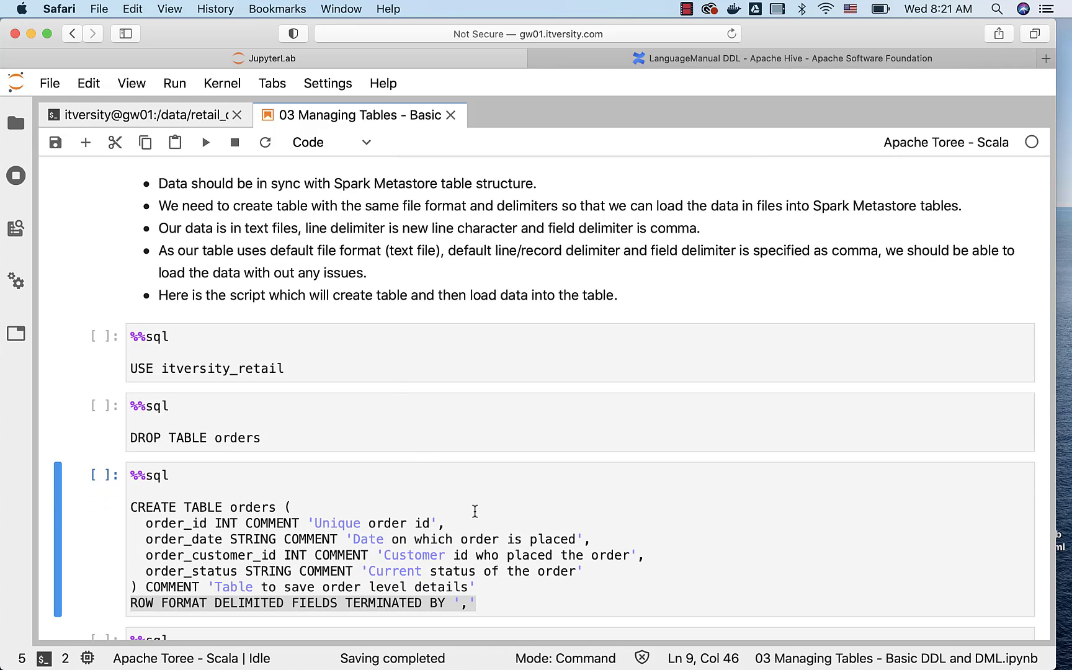
scroll("down", 3)
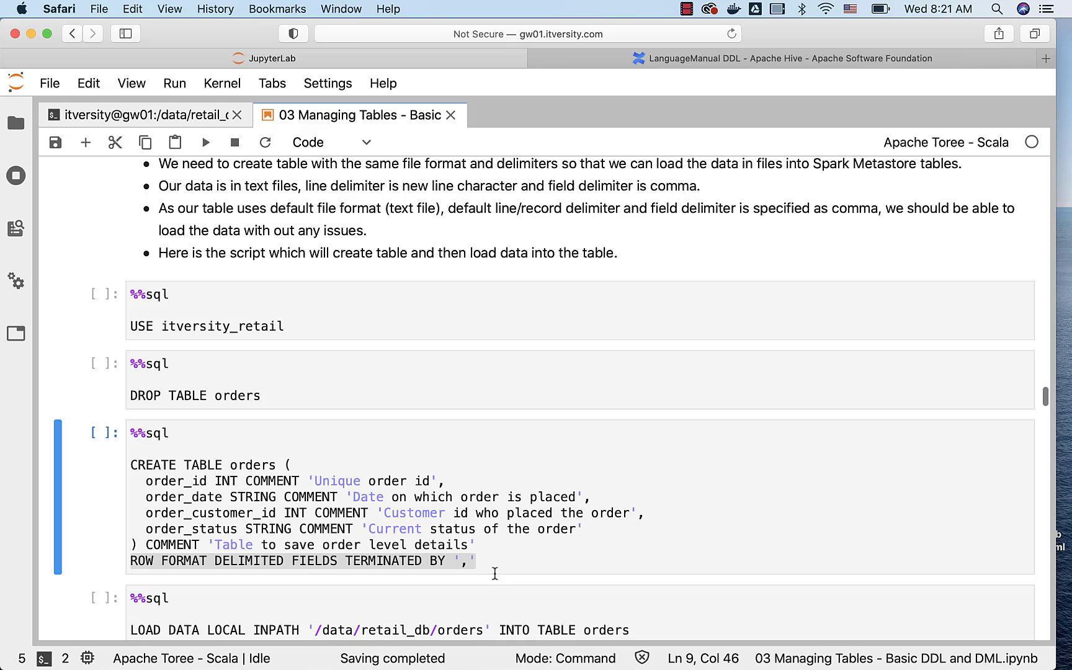
left_click(479, 561)
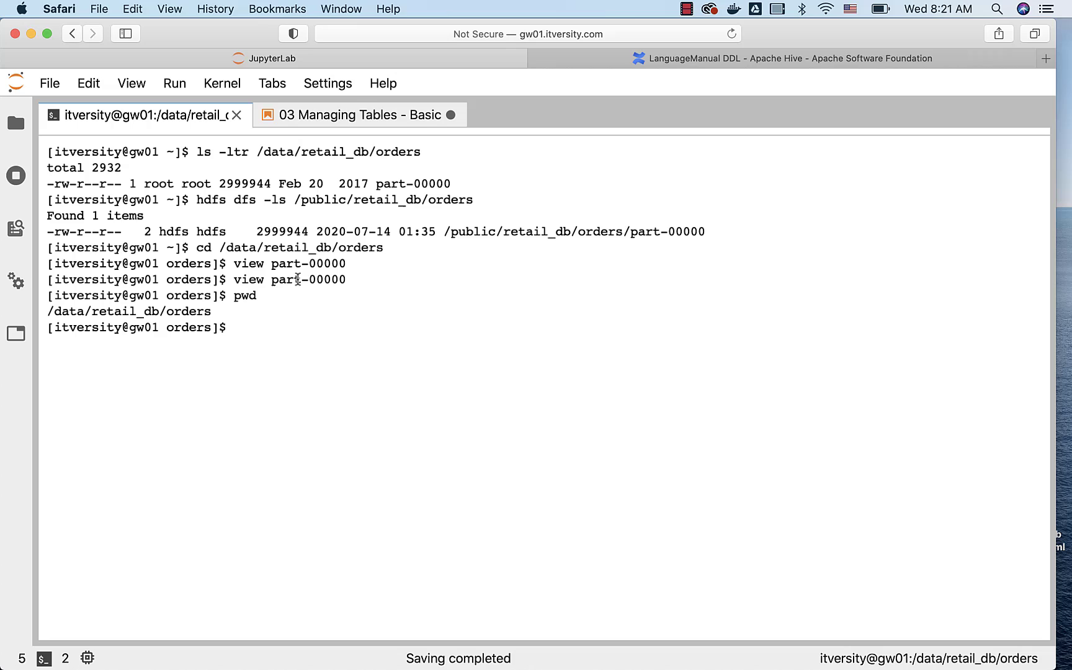
mouse_move(328, 247)
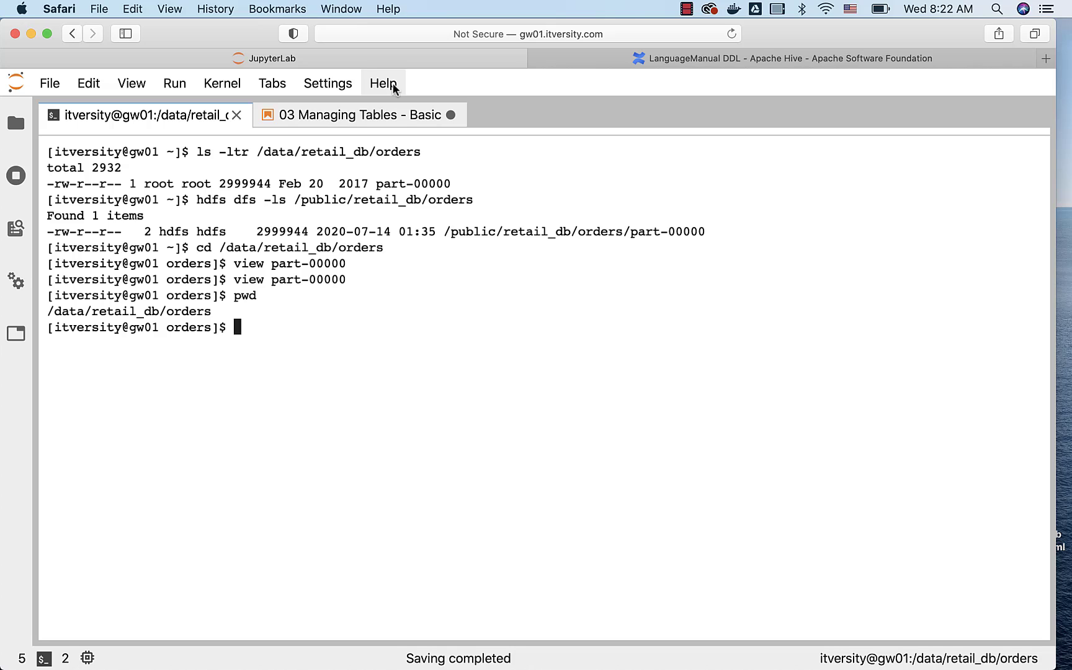
Return to the 03 Managing Tables notebook showing the run CREATE TABLE orders cell
left_click(352, 114)
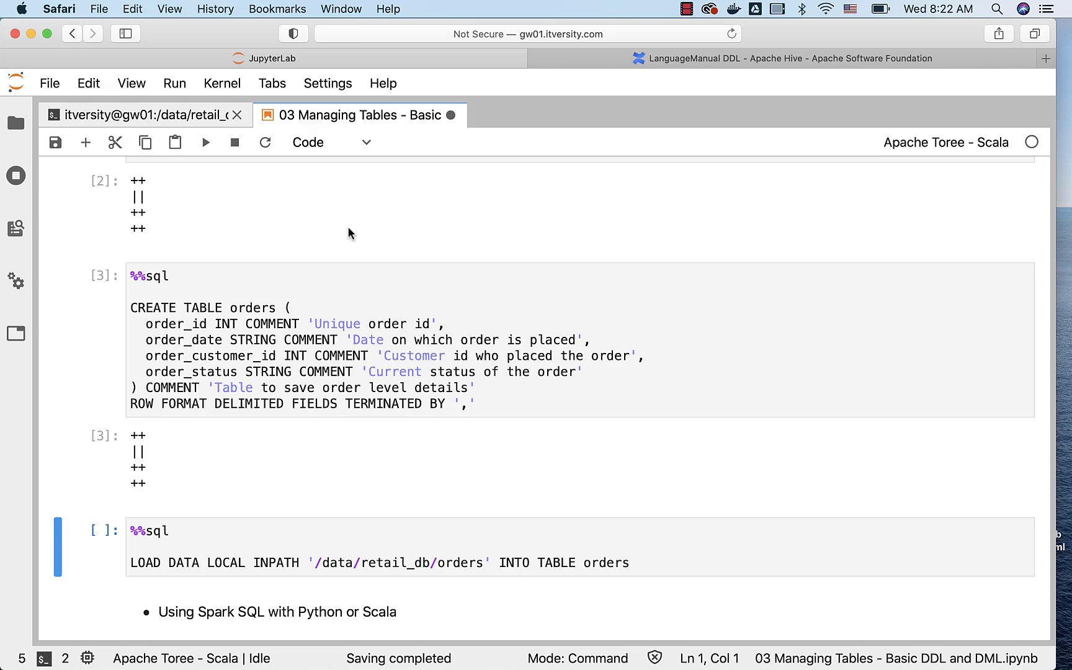
scroll("down", 3)
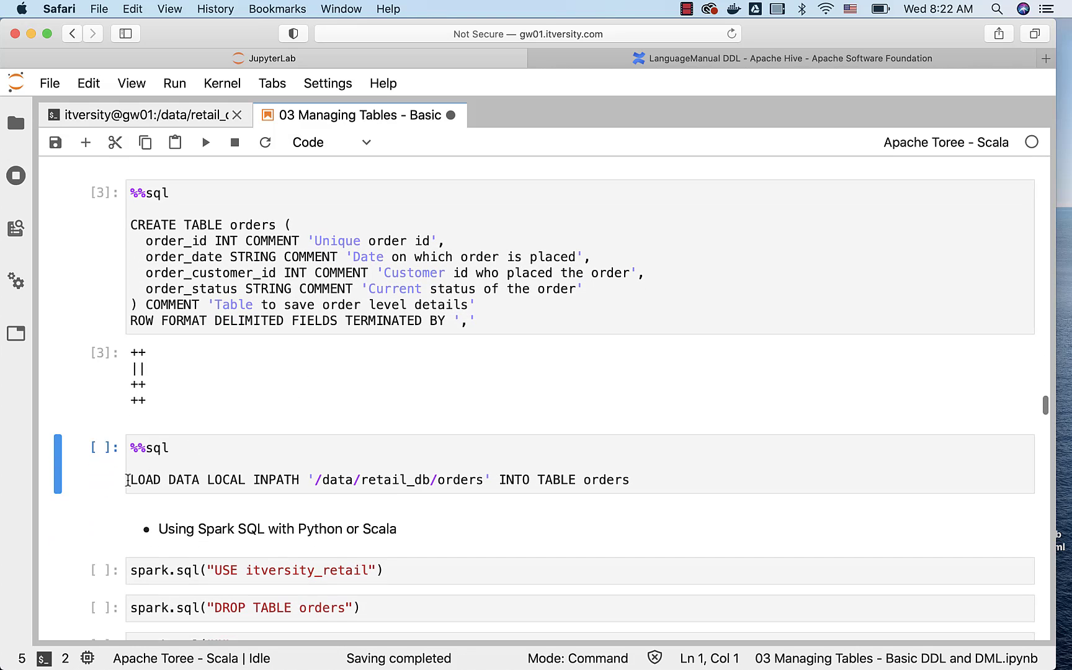
double_click(226, 479)
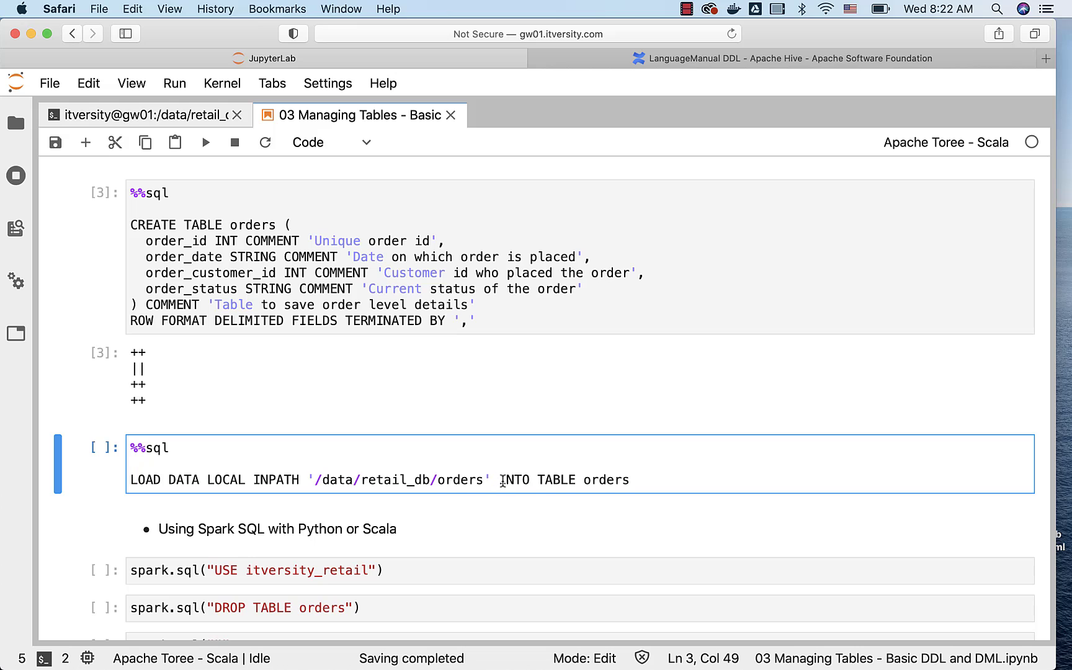
left_click_drag(497, 479, 629, 479)
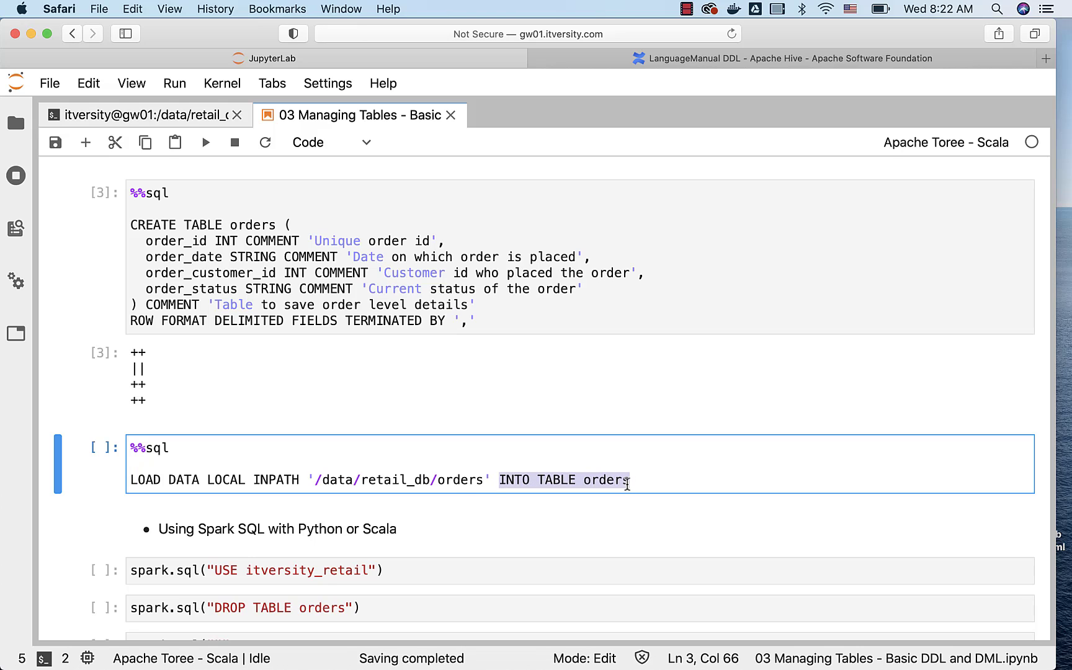